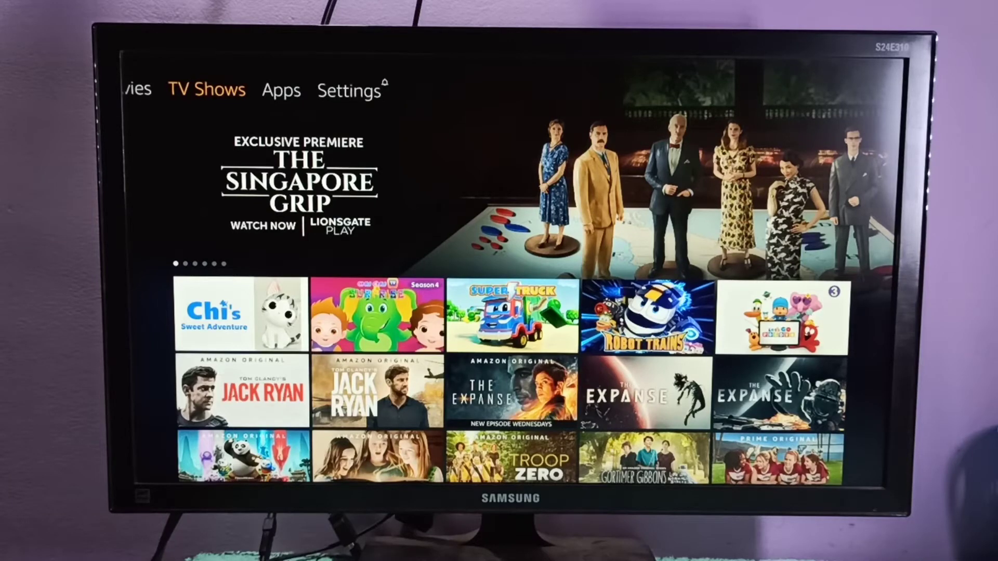
Step: Open Settings from the home screen and scroll right to Preferences
{"action": "left_click", "coordinate": [349, 91]}
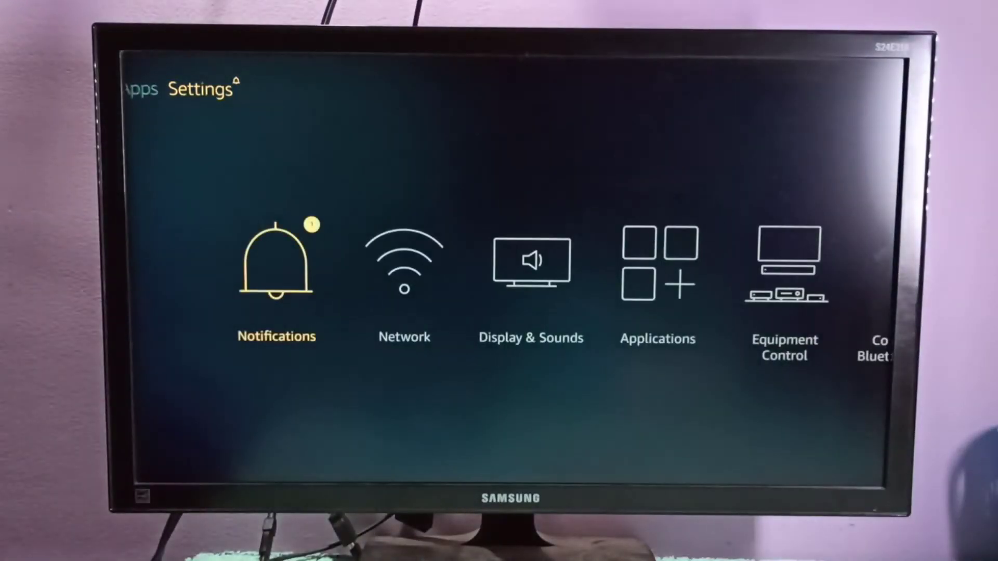
{"action": "scroll", "scroll_direction": "right", "scroll_amount": 3}
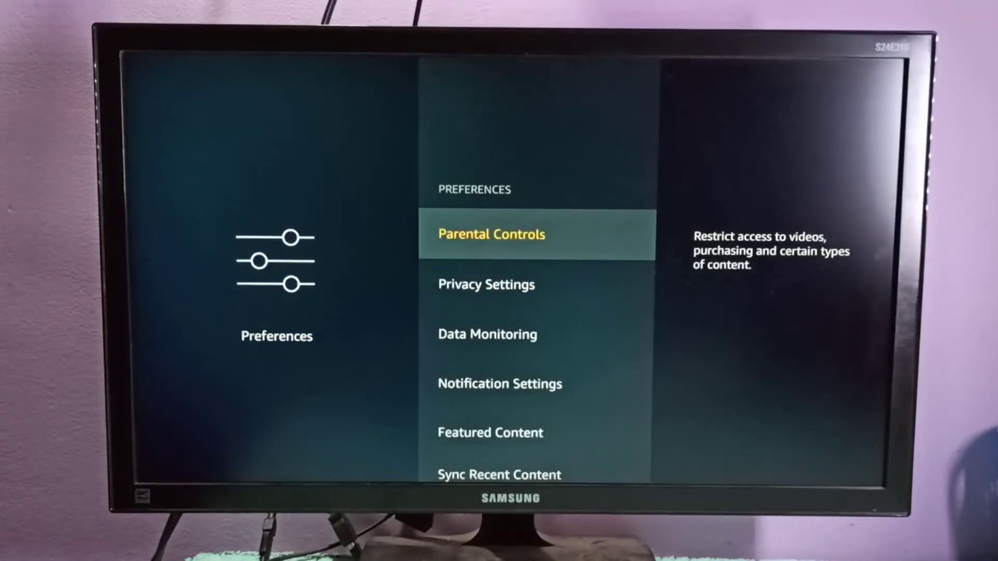
Step: Choose Parental Controls, then Change PIN to bring up the Prime Video PIN prompt
{"action": "left_click", "coordinate": [490, 233]}
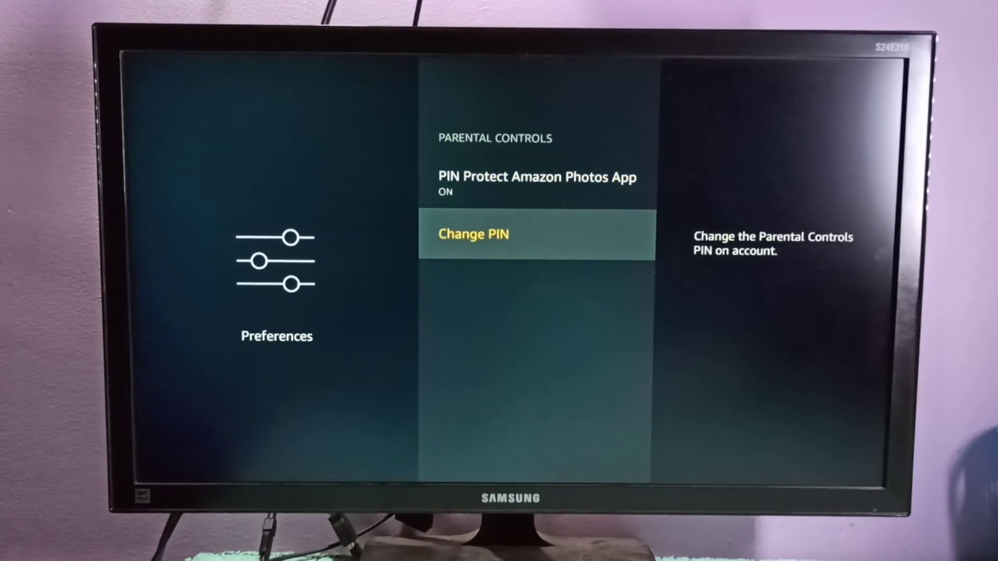
{"action": "left_click", "coordinate": [474, 234]}
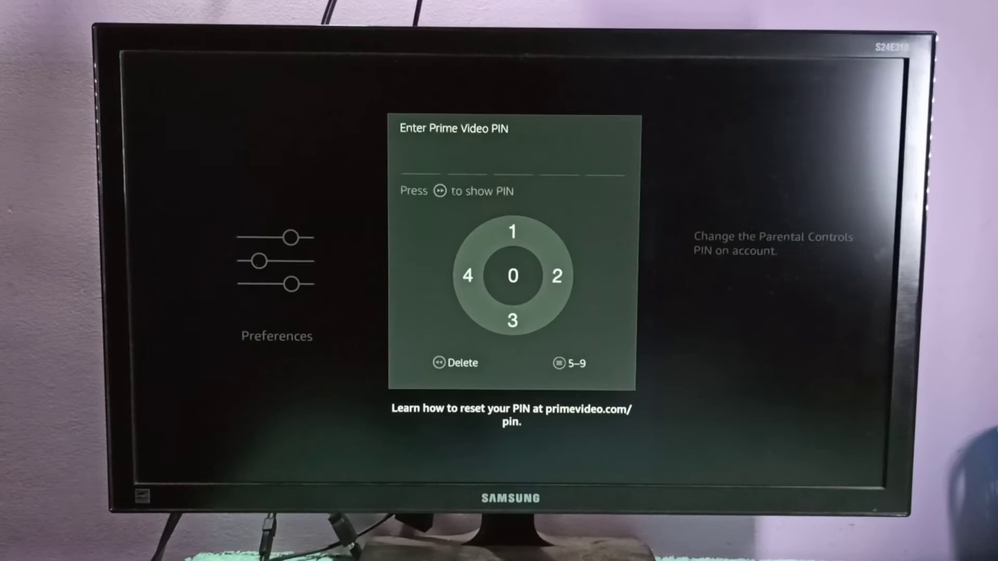
Step: Enter and confirm the PIN, then move up the Parental Controls list to PIN Protect App Launches
{"action": "left_click", "coordinate": [513, 275]}
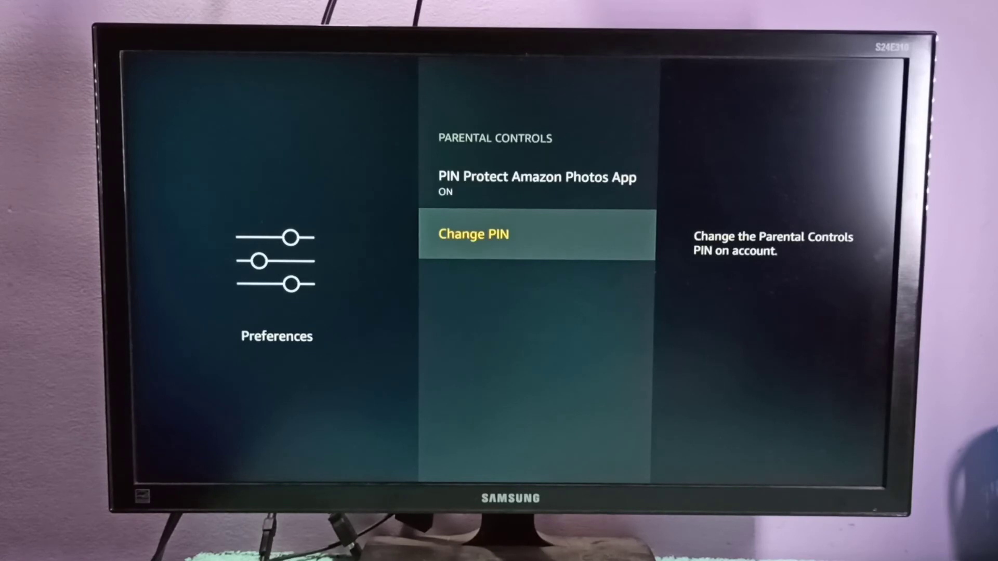
{"action": "key", "text": "up"}
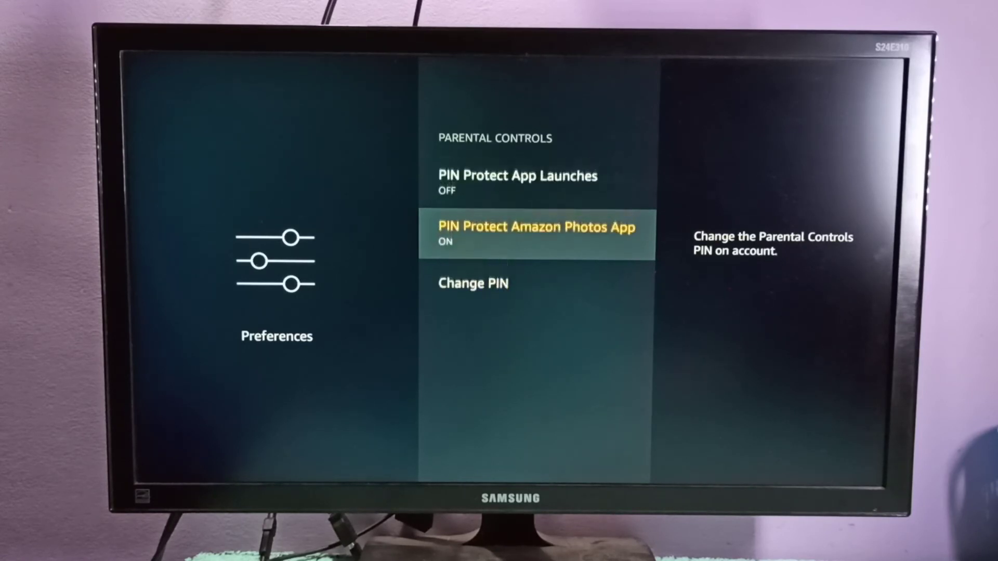